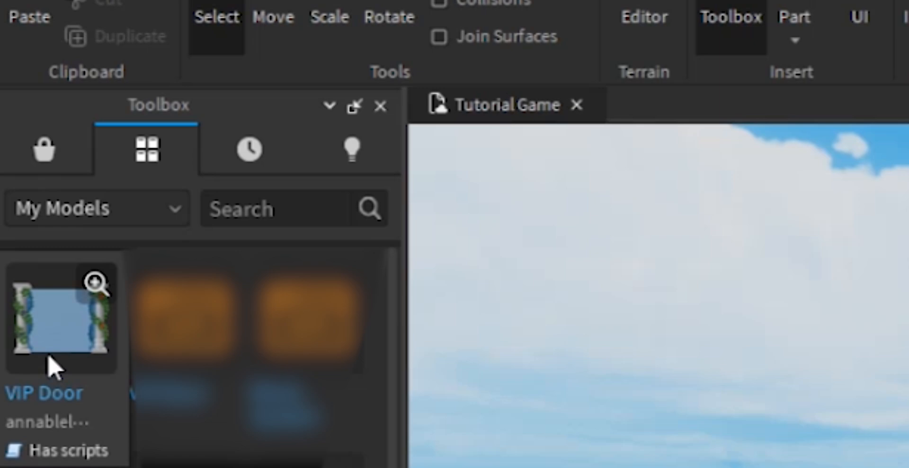
mouse_move(69, 336)
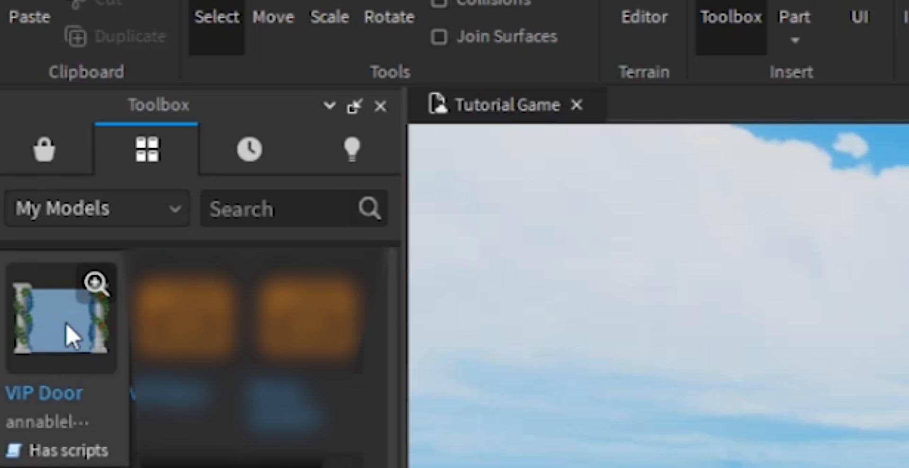
- Insert the VIP Door model from My Models into the Workspace
click(61, 316)
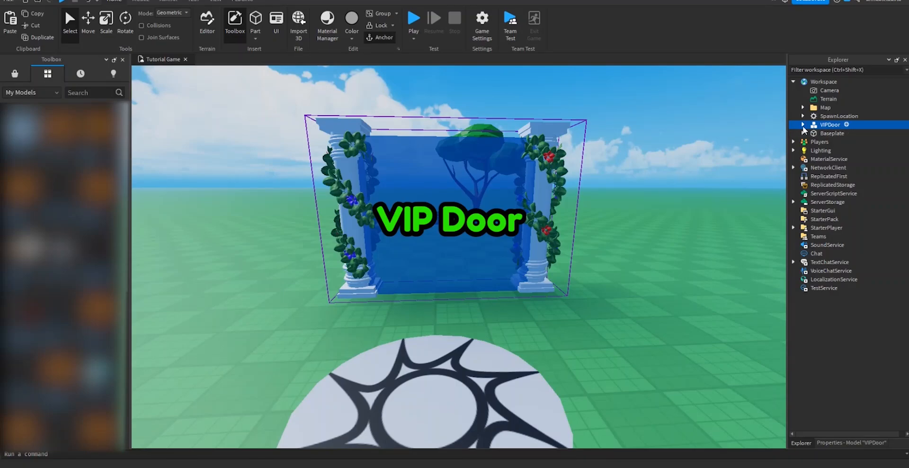
- Move the VIPDoor's Client script under StarterPlayerScripts and open its code
click(803, 124)
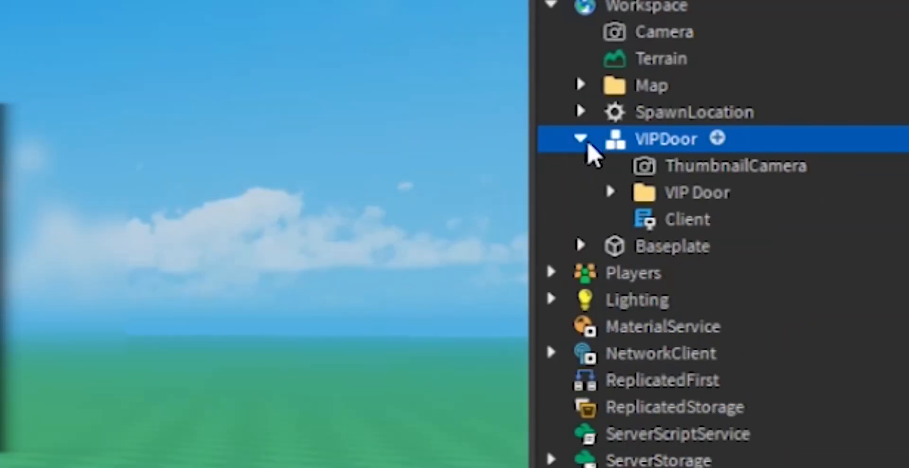
click(735, 166)
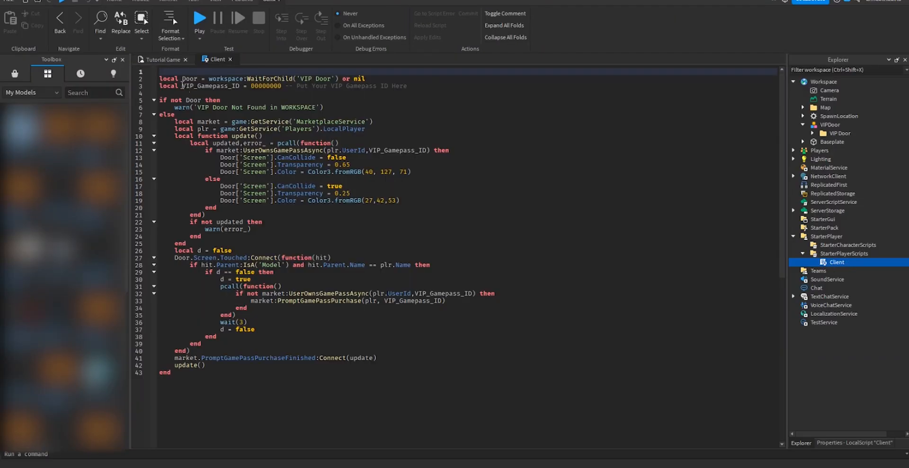
- Replace the placeholder gamepass ID with 170848262 and start a play test
double_click(210, 86)
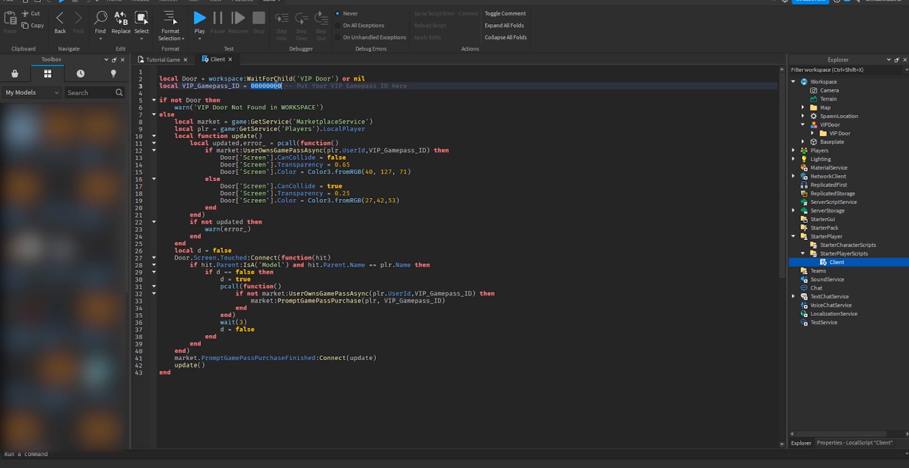
text(170848262)
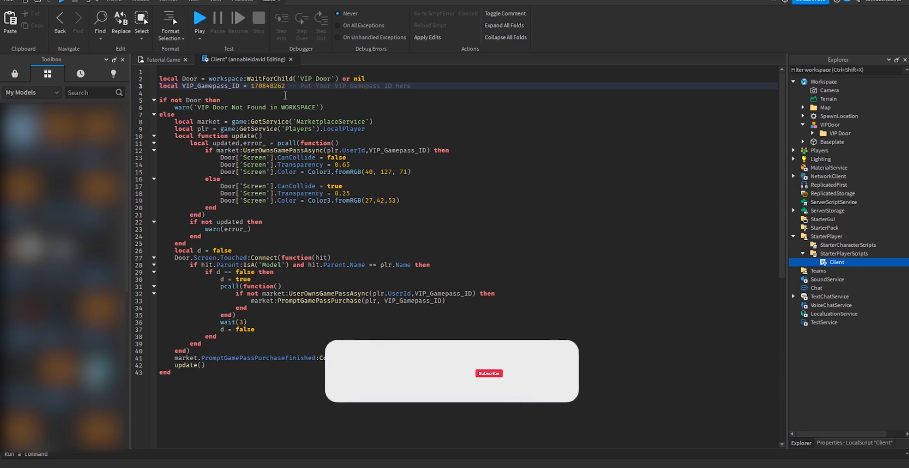
click(200, 16)
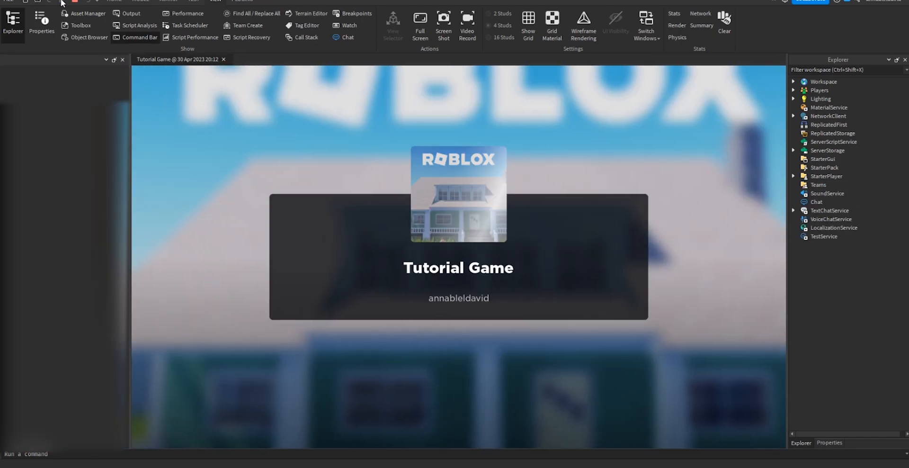
- Stop the running play test and return to edit mode
click(81, 24)
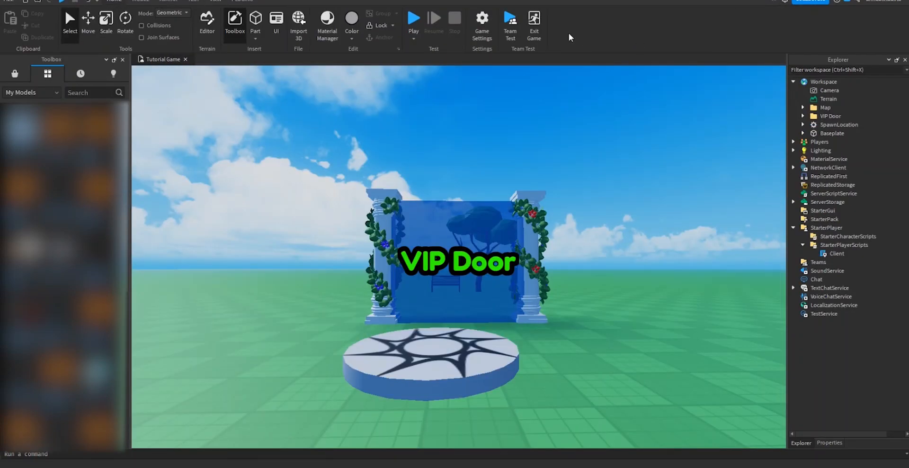
- Enable Allow Third Party Sales in Game Settings > Security and save
click(481, 20)
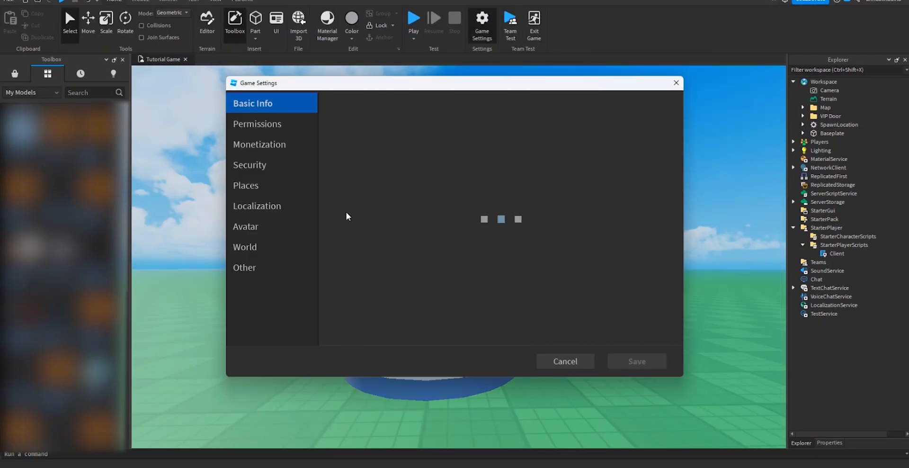
click(271, 165)
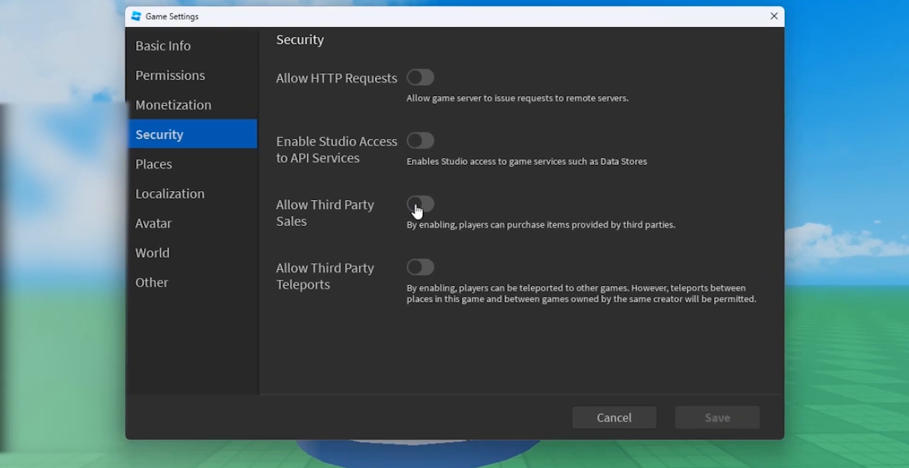
click(420, 209)
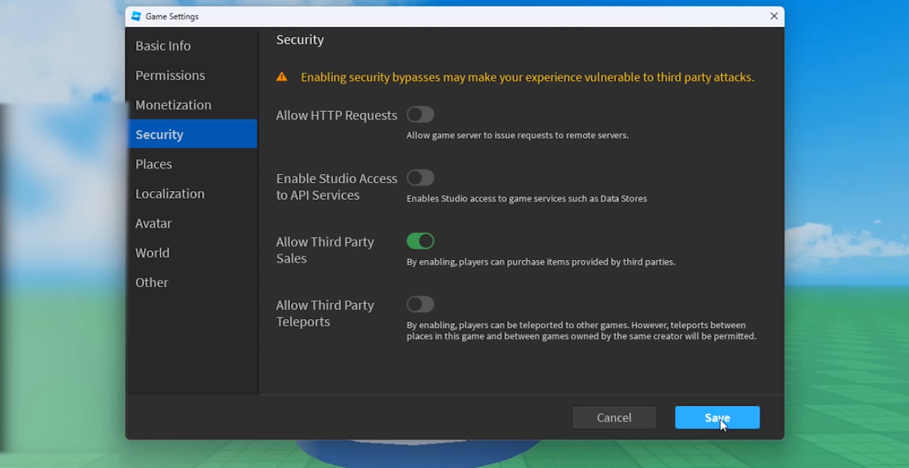
click(717, 416)
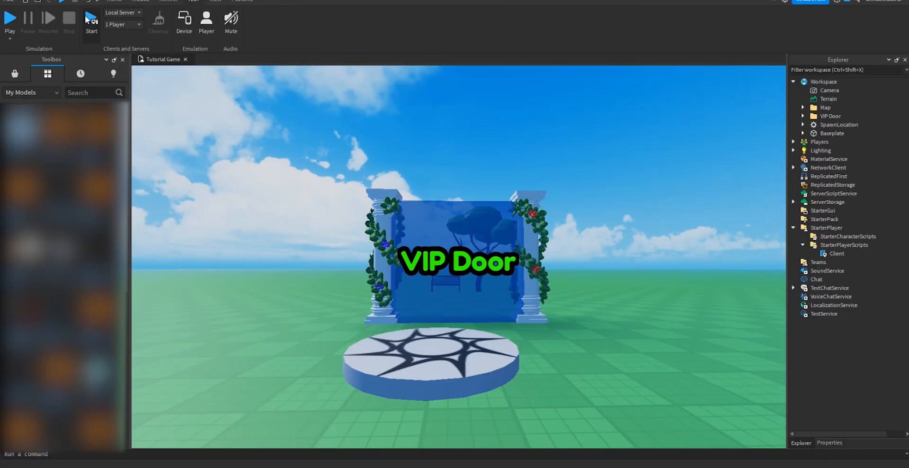
mouse_move(91, 20)
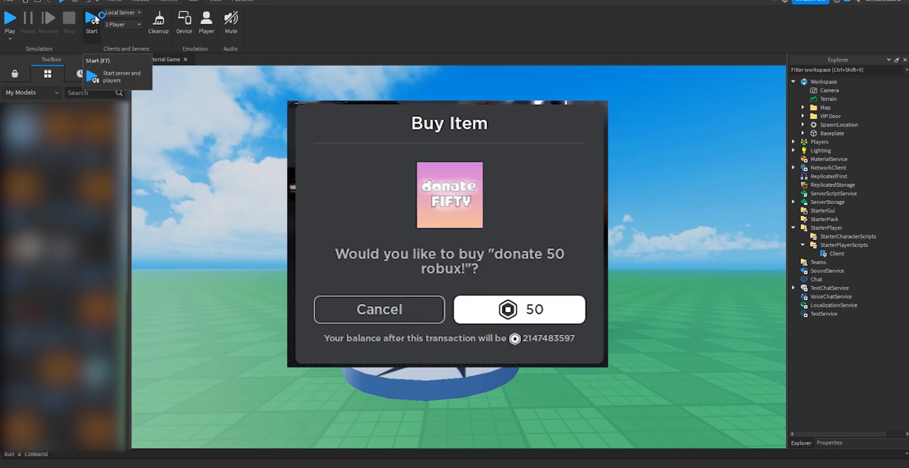
click(379, 309)
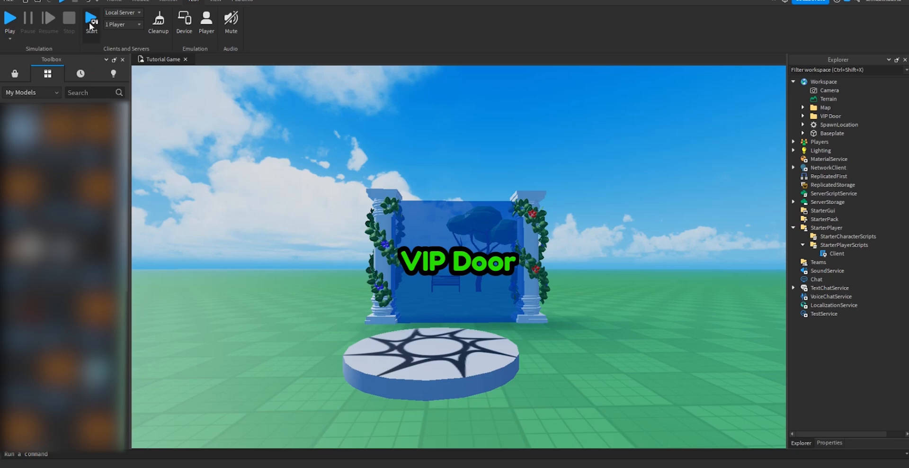
mouse_move(92, 22)
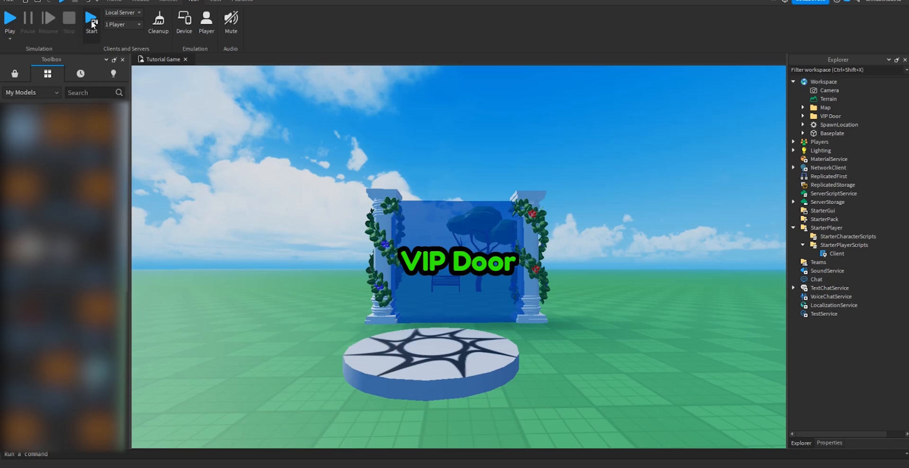
- Start a local server test, touch the door and confirm the 200-Robux VIP buy prompt
click(91, 17)
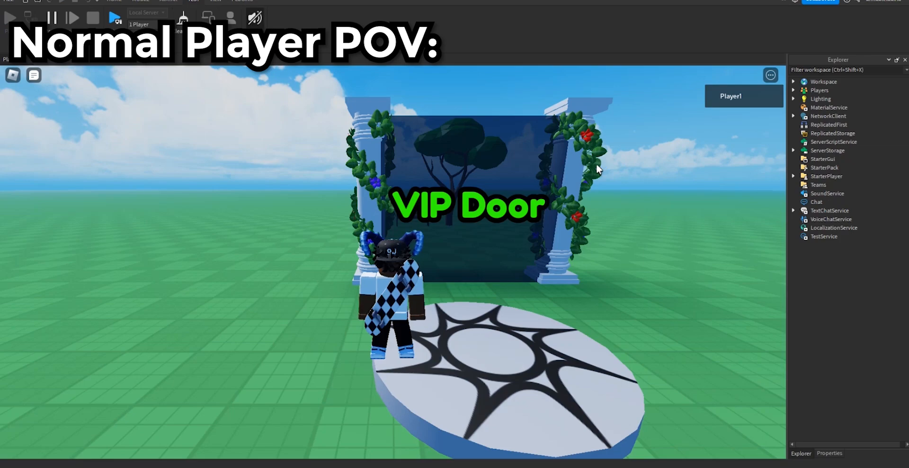
mouse_move(502, 224)
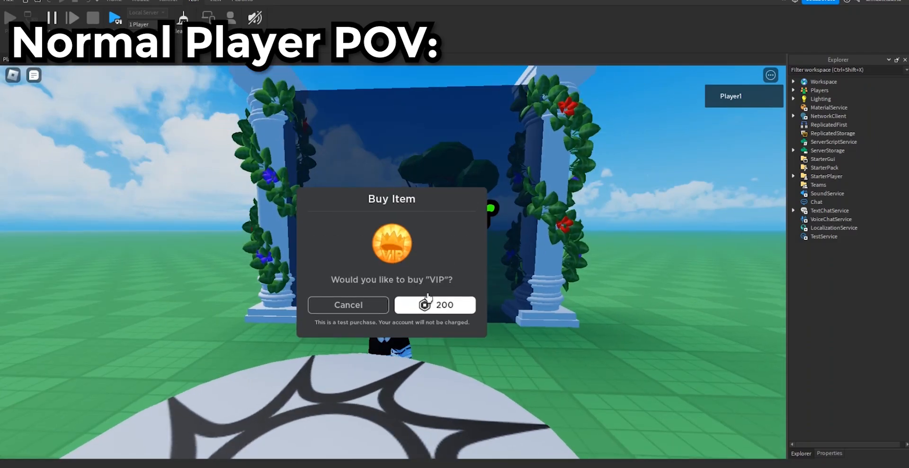
click(435, 304)
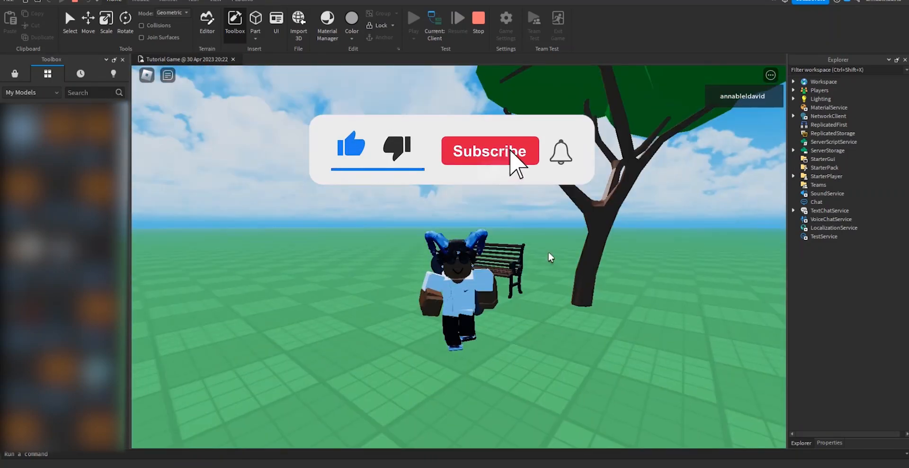
- Walk the gamepass-owning character straight through the VIP Door
click(489, 150)
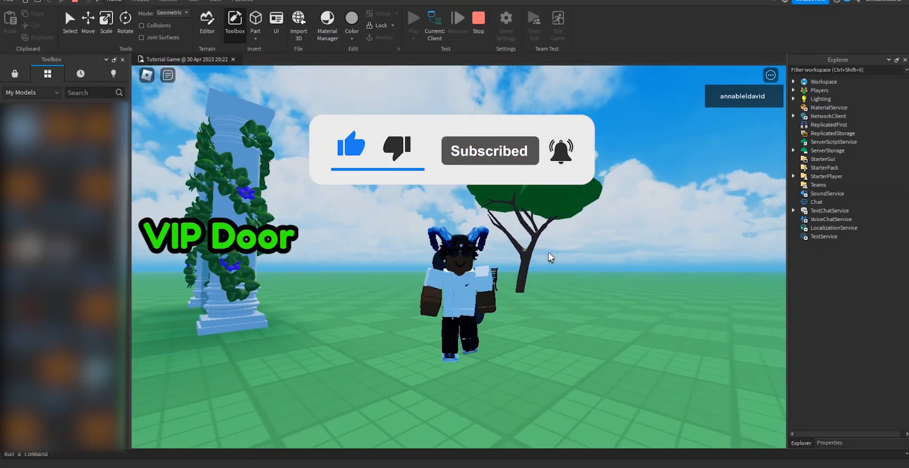